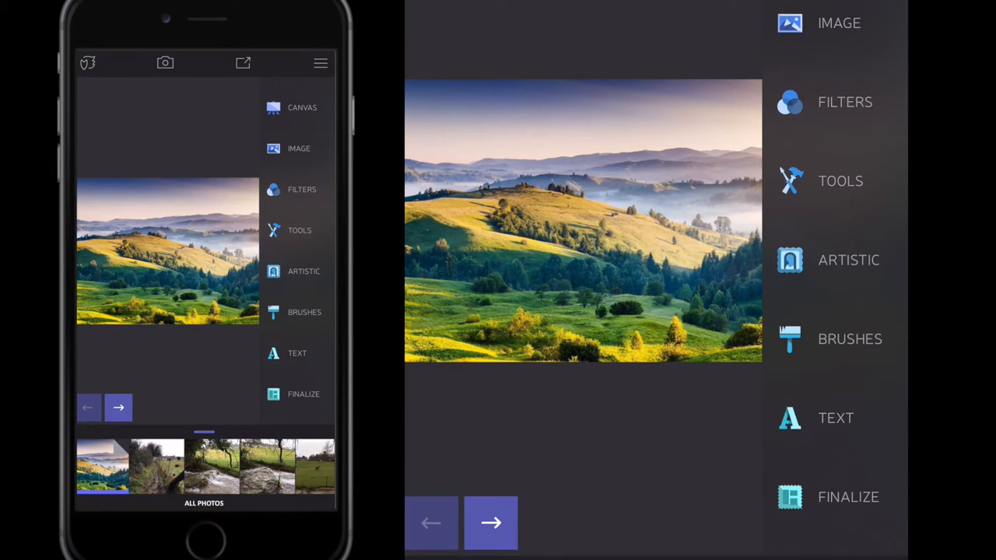
Step: Expand the Filters category to list the Analog, BW and Duo groups
click(320, 62)
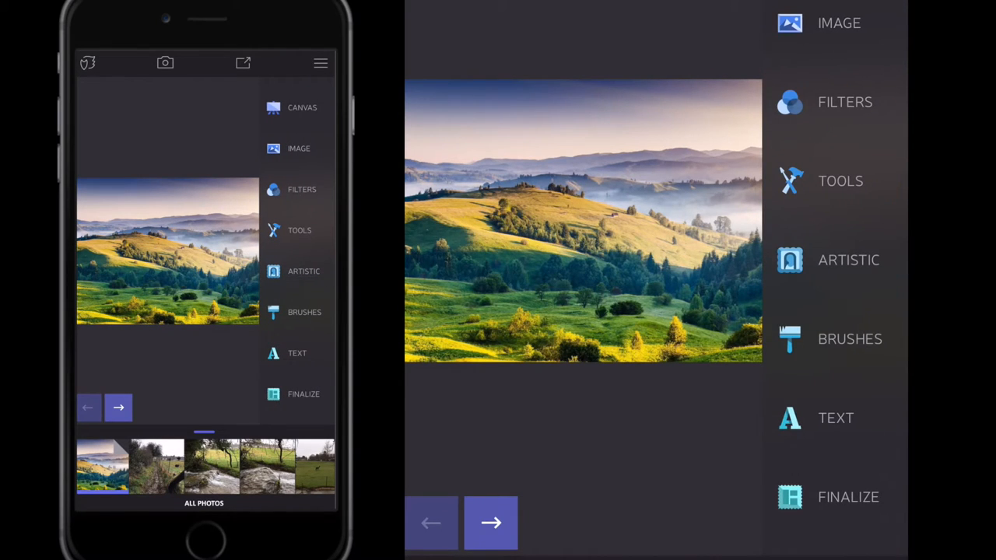
click(302, 190)
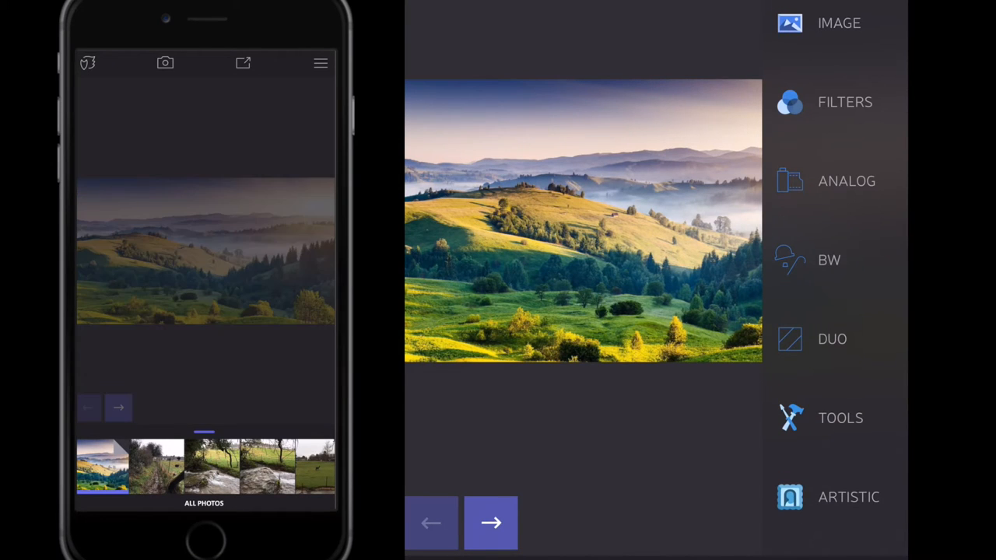
Step: Apply the Low Contrast BW preset, then undo back to the neutral monochrome look
click(828, 259)
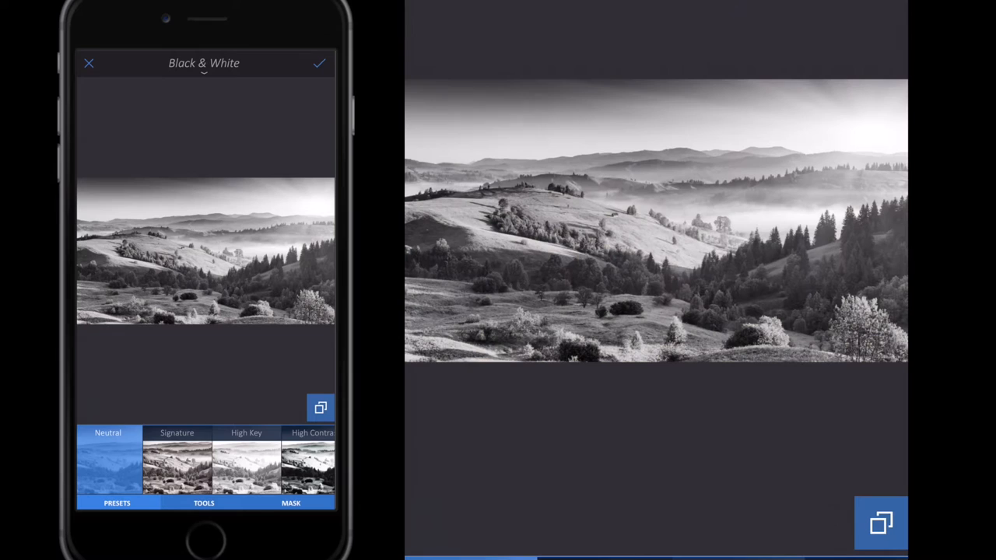
click(178, 459)
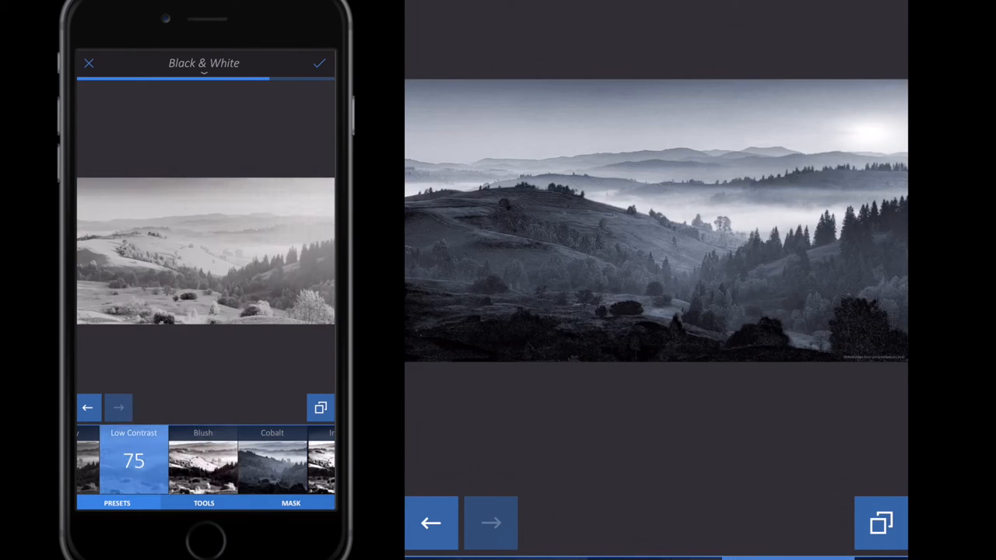
click(203, 461)
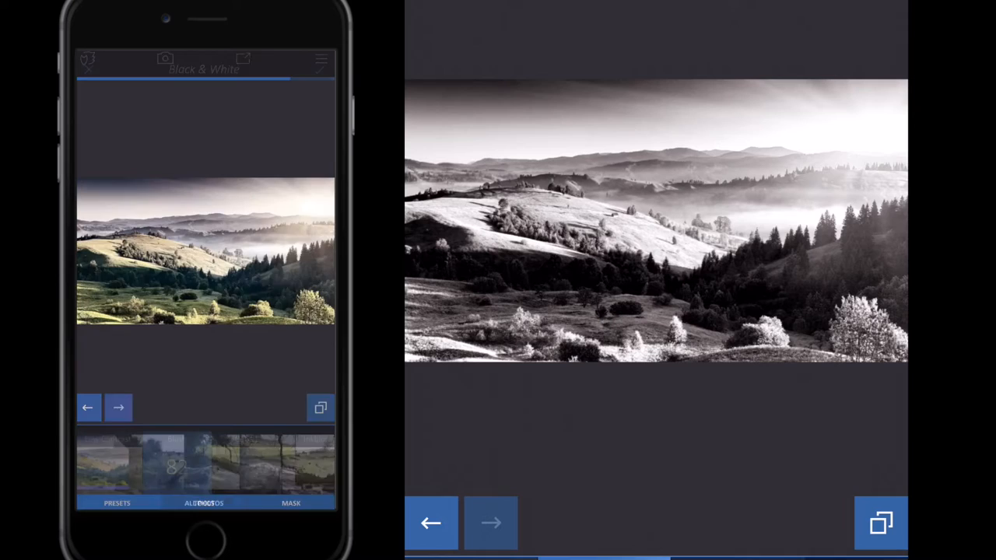
Step: Discard the black-and-white edit and commit the Russet analog preset on the landscape
click(321, 408)
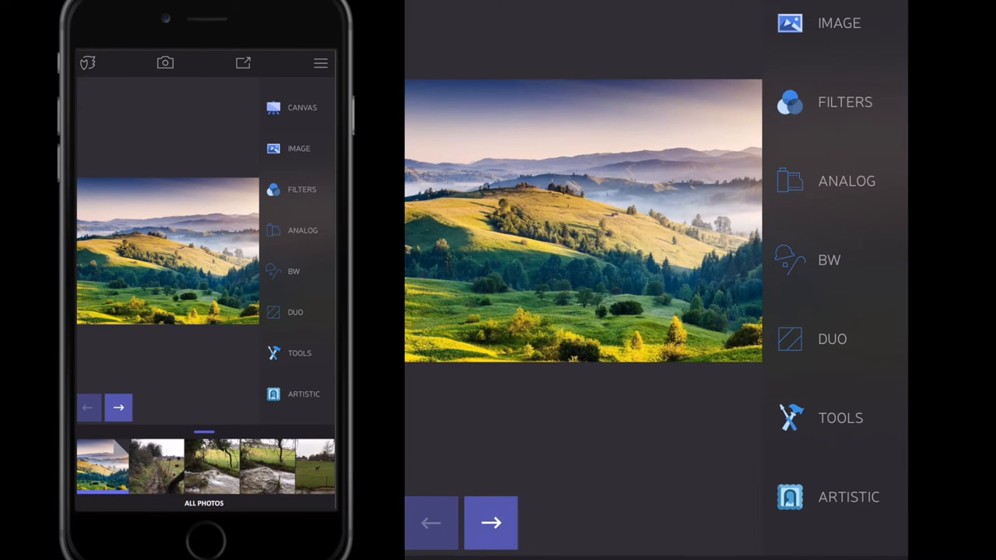
click(301, 230)
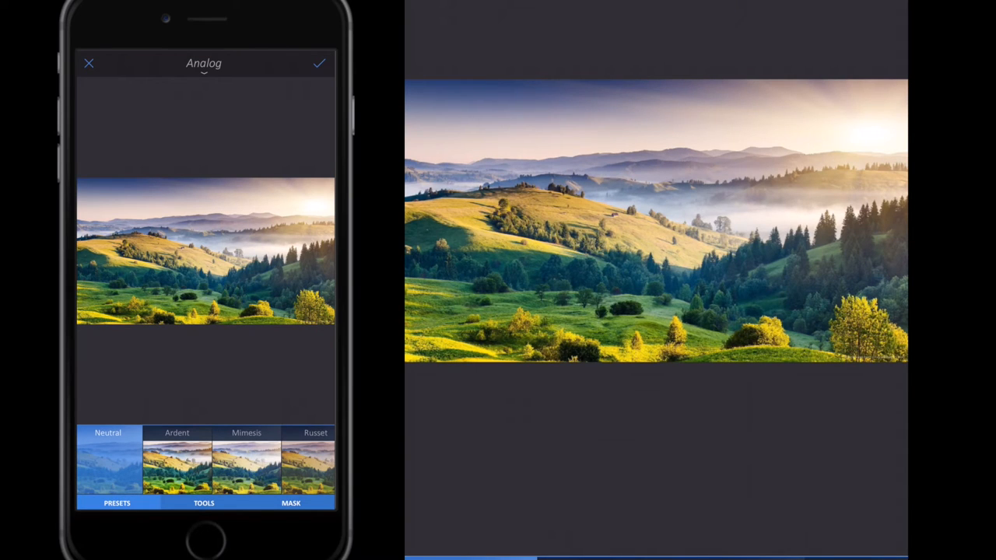
scroll(left, 3)
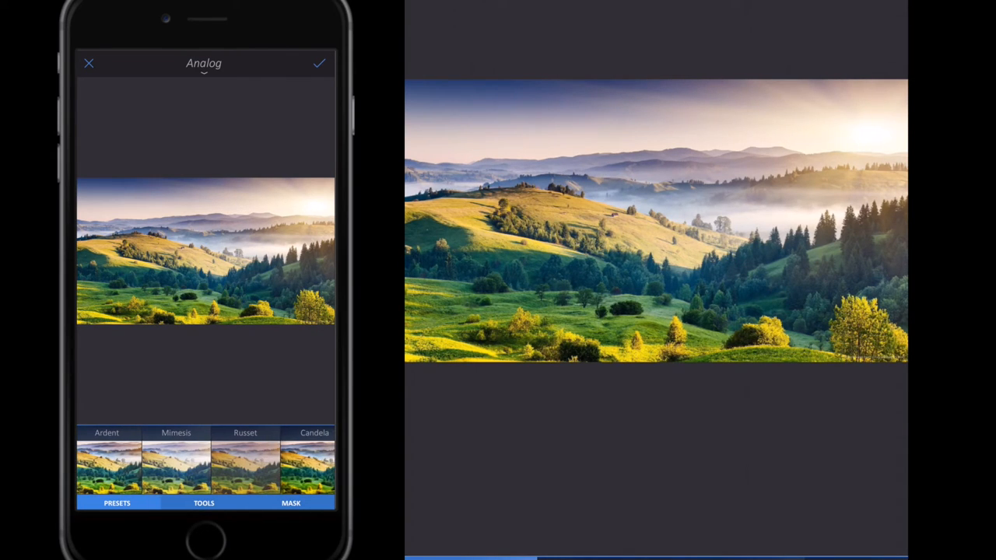
click(244, 464)
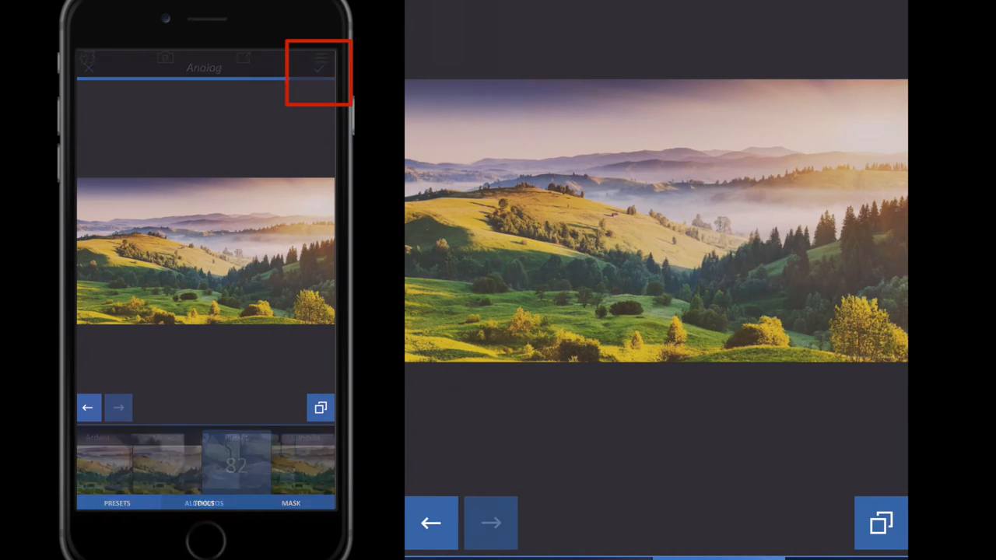
click(320, 63)
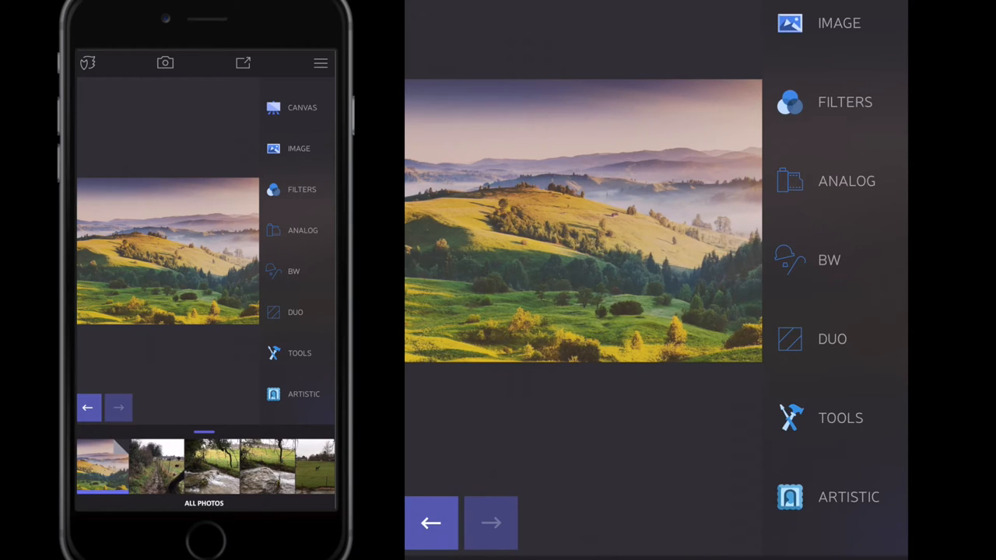
Step: Browse the Duo presets and layer Italia split toning over the Russet look
click(295, 311)
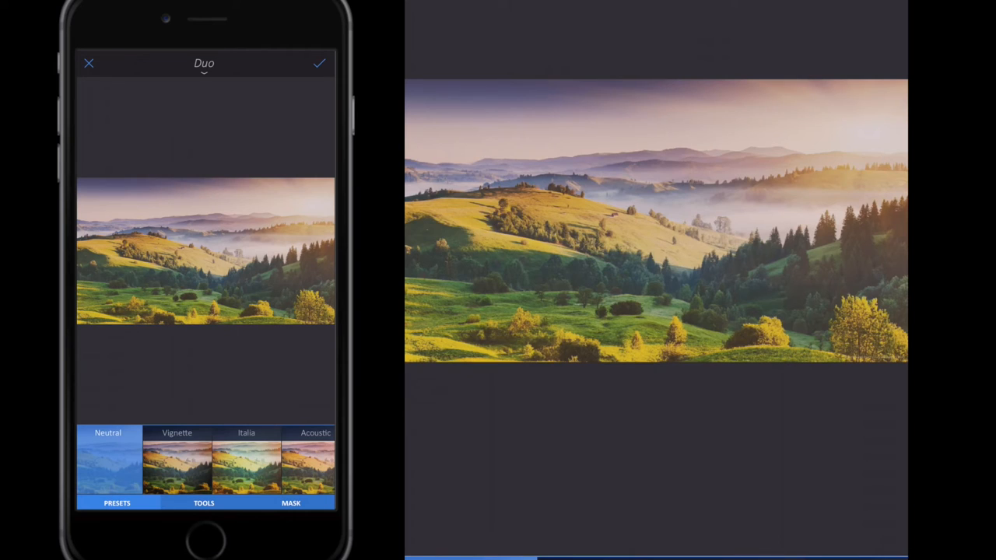
scroll(left, 3)
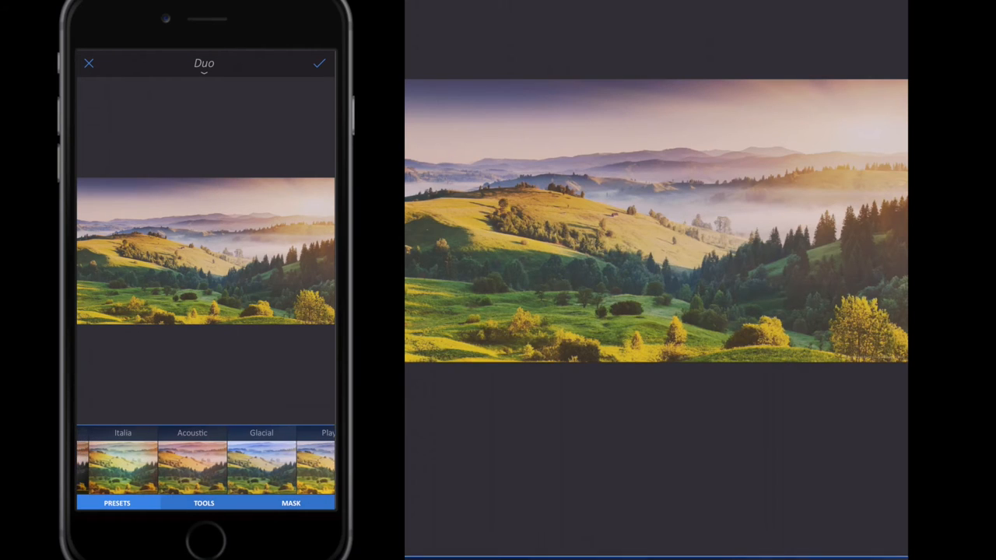
scroll(right, 3)
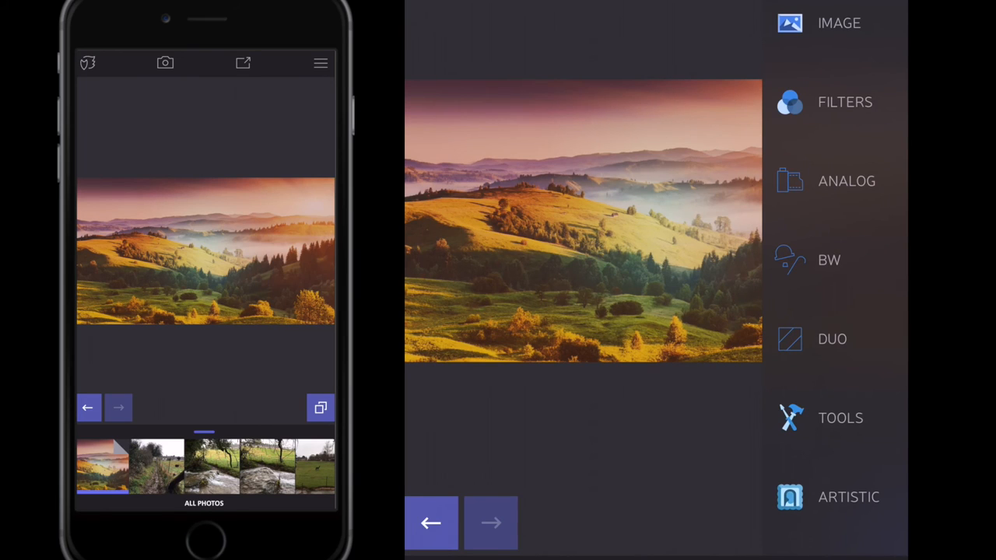
Step: Export the edited landscape and select its new thumbnail in the photo strip
click(881, 523)
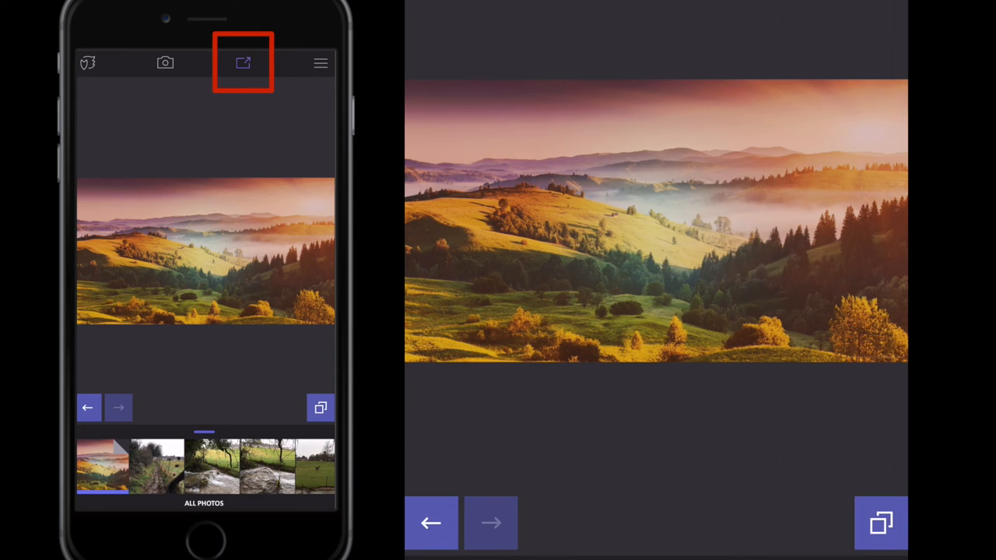
click(243, 62)
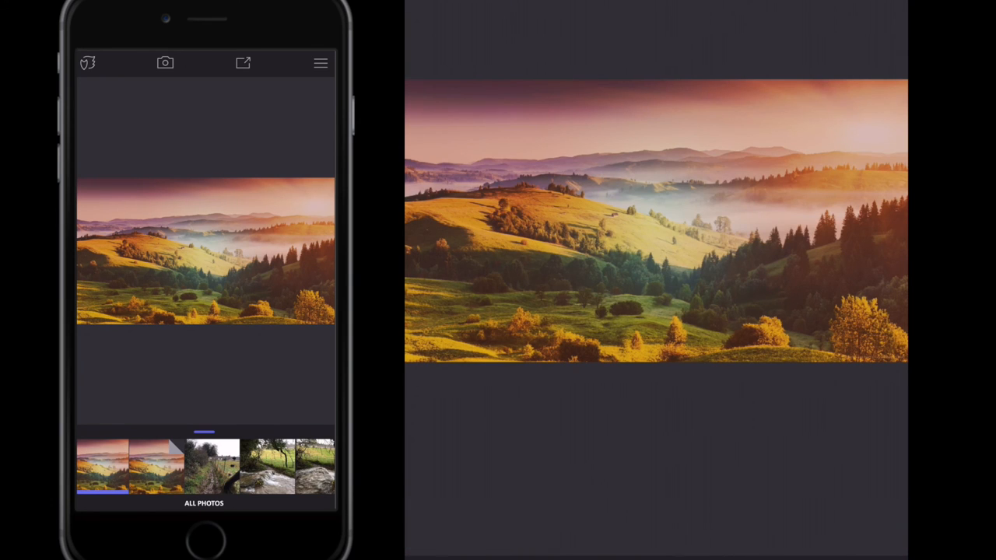
click(103, 467)
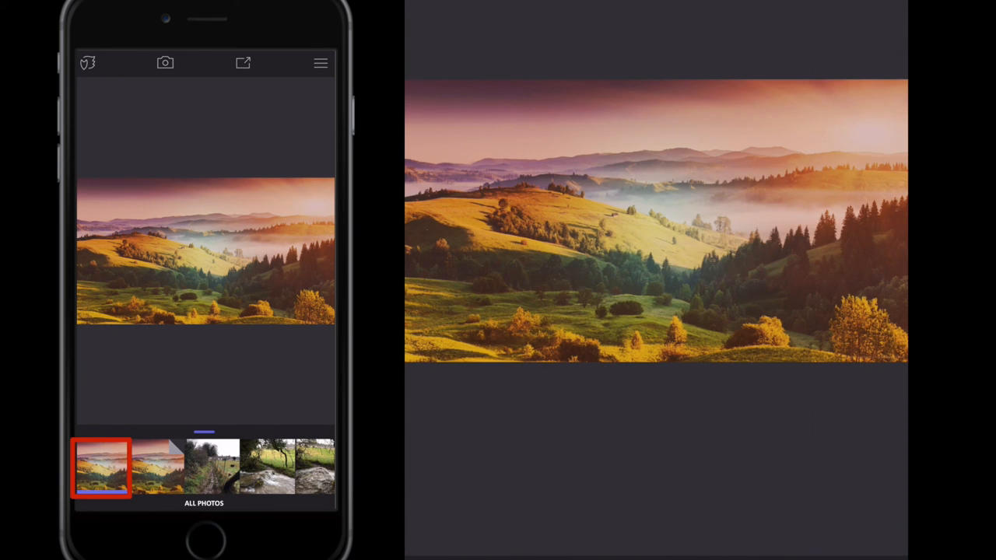
click(101, 467)
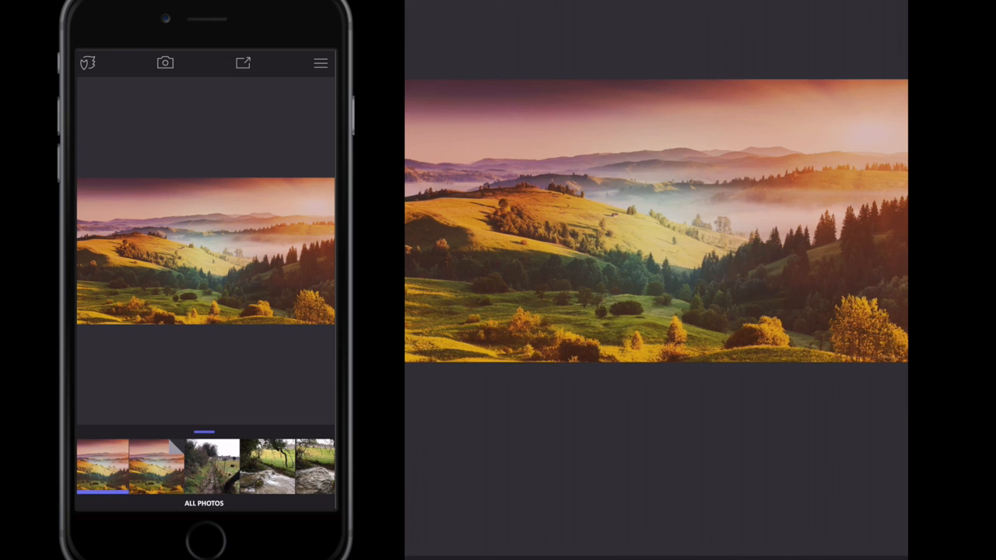